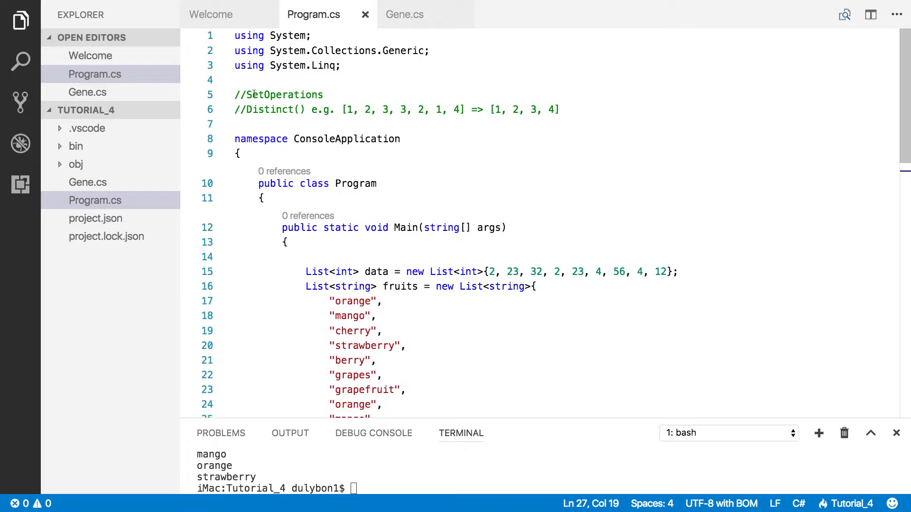
- Review the Distinct example comment, the data and fruits lists, and the PrintCollection helpers
left_click_drag(235, 111, 393, 110)
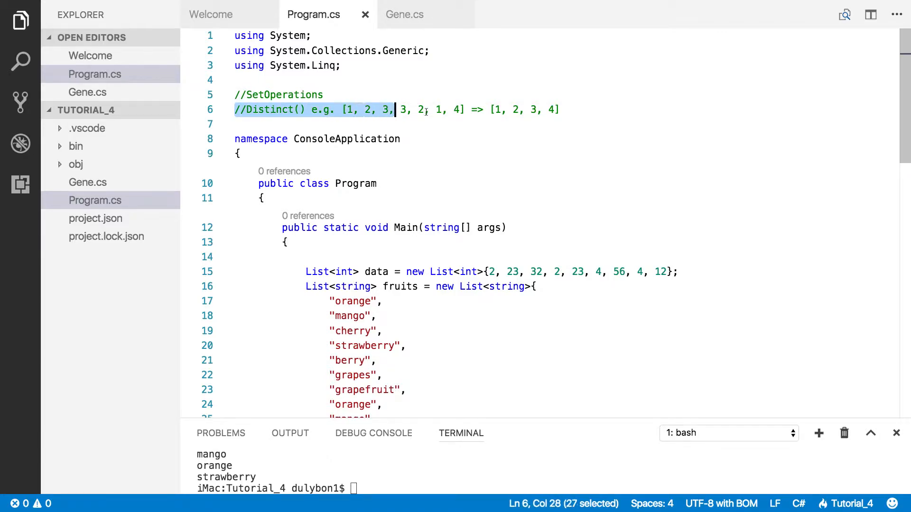
left_click_drag(394, 110, 560, 110)
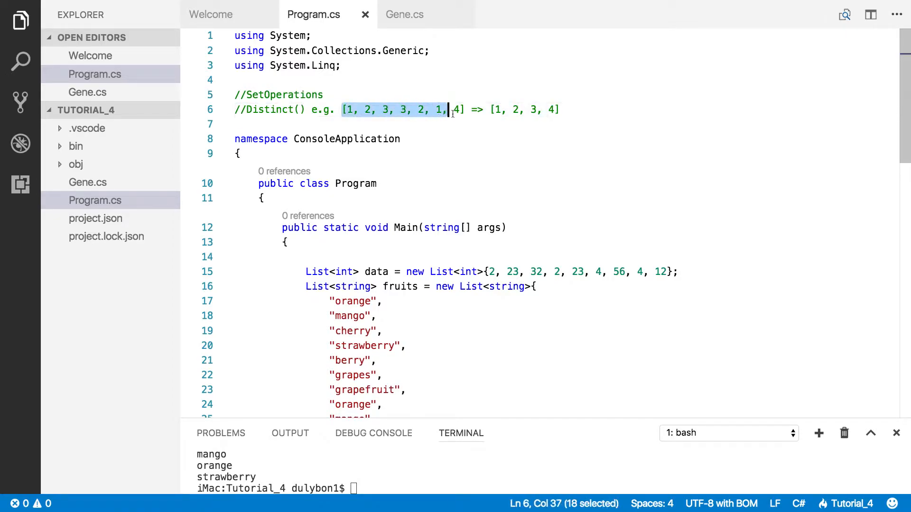
left_click_drag(447, 109, 468, 109)
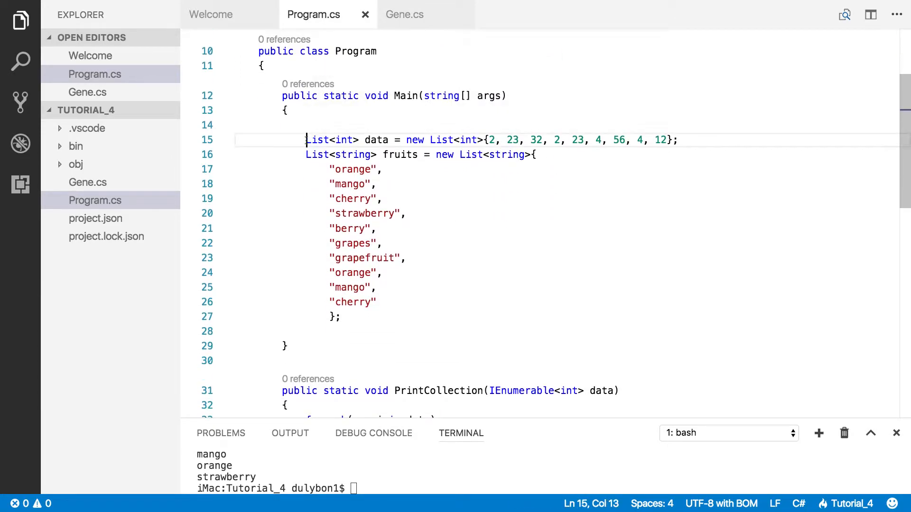
left_click_drag(307, 139, 340, 318)
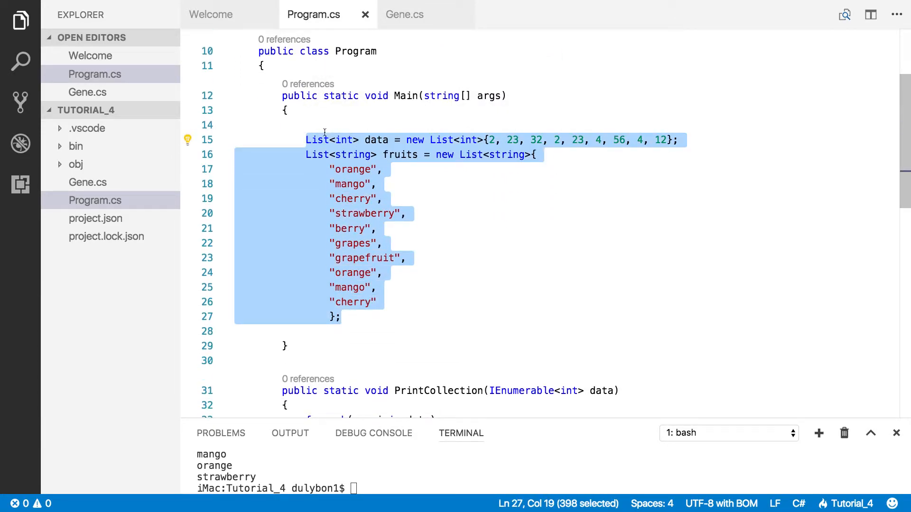
left_click(306, 140)
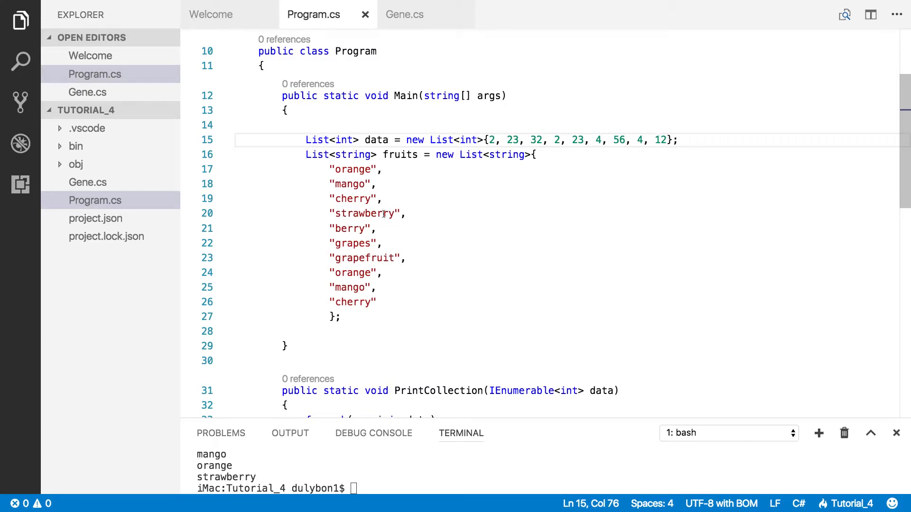
left_click_drag(306, 155, 343, 317)
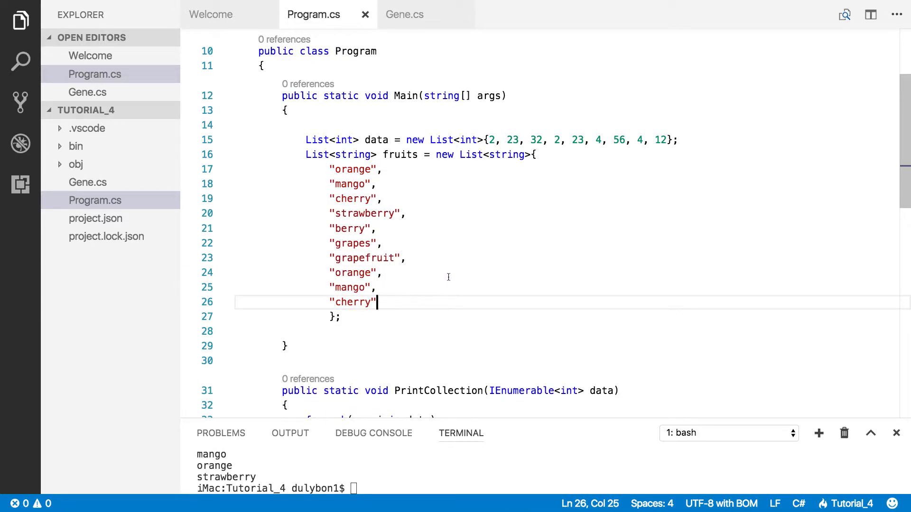
scroll("down", 3)
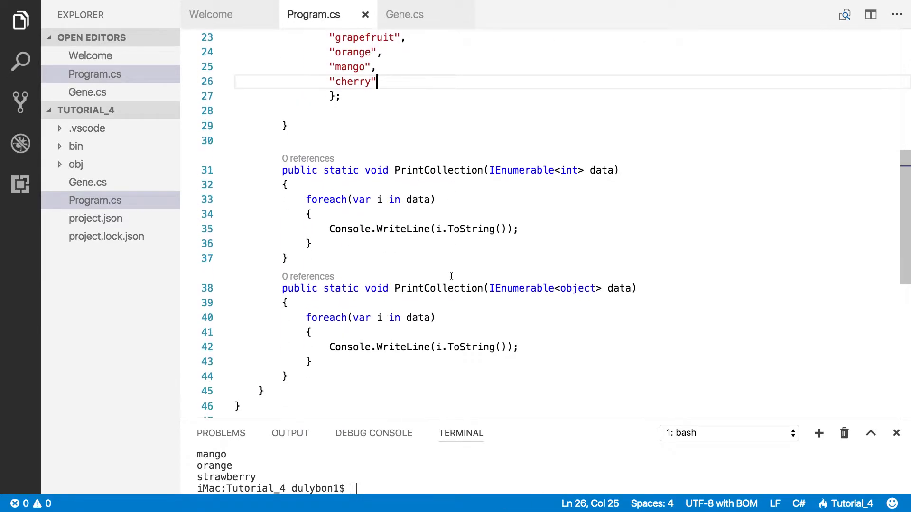
left_click_drag(282, 170, 311, 347)
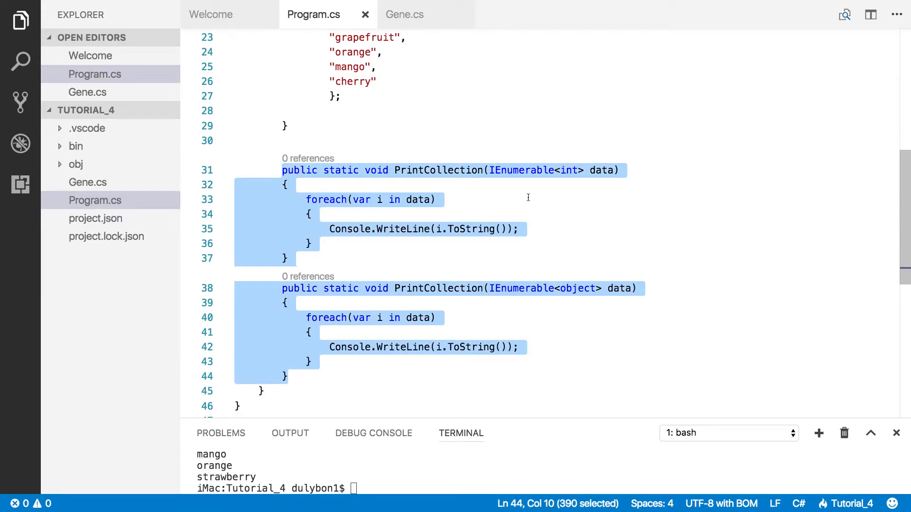
mouse_move(587, 206)
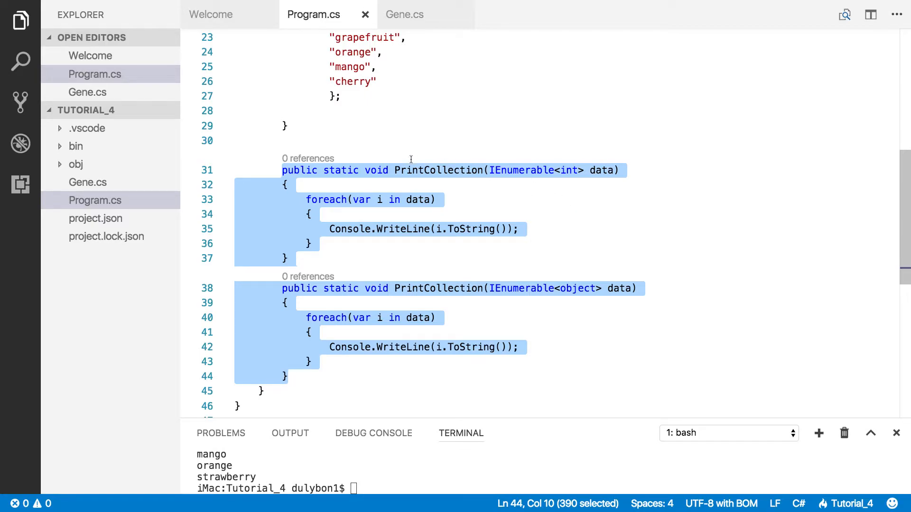
mouse_move(406, 140)
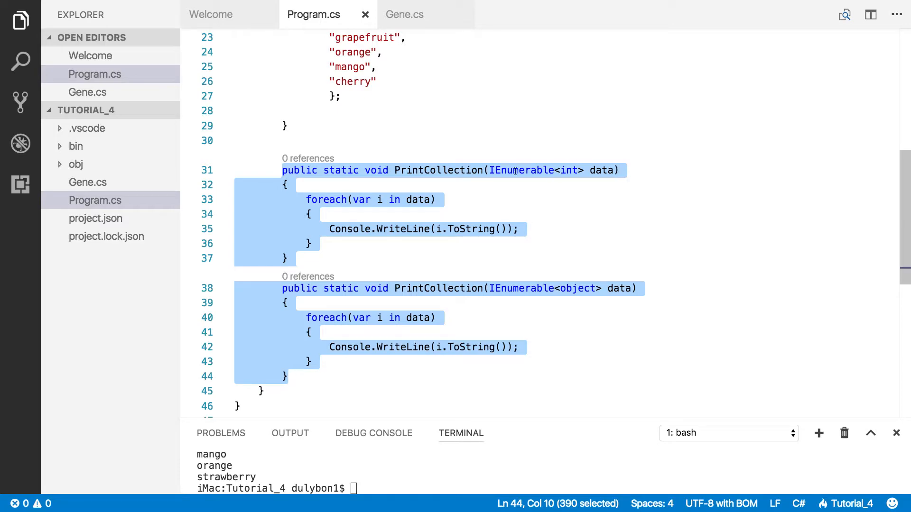
mouse_move(572, 170)
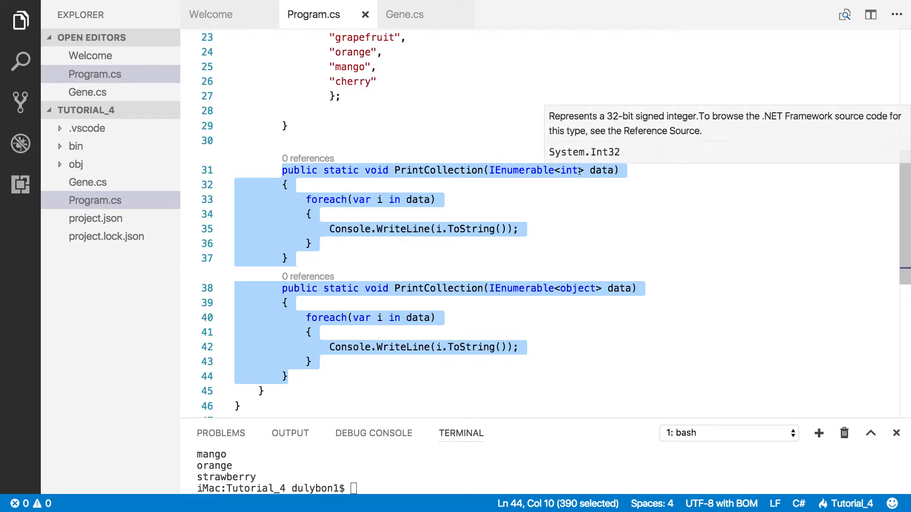
mouse_move(669, 304)
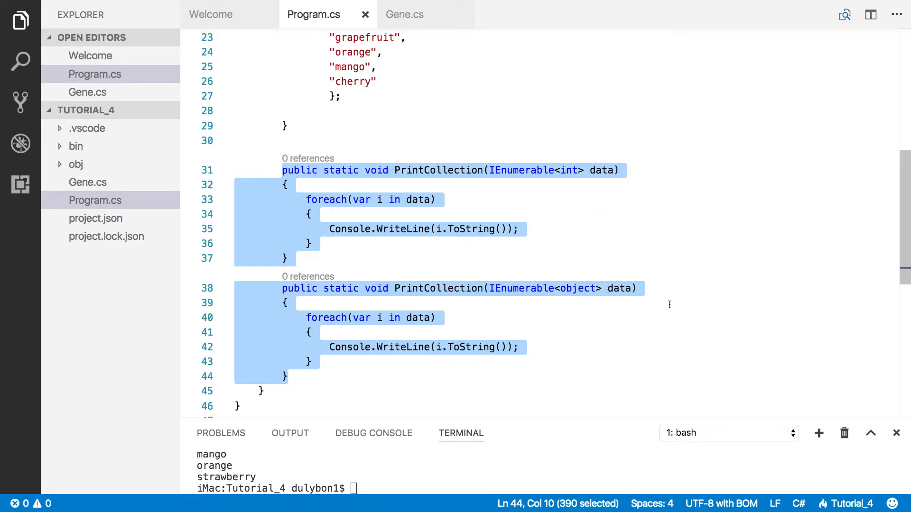
mouse_move(592, 259)
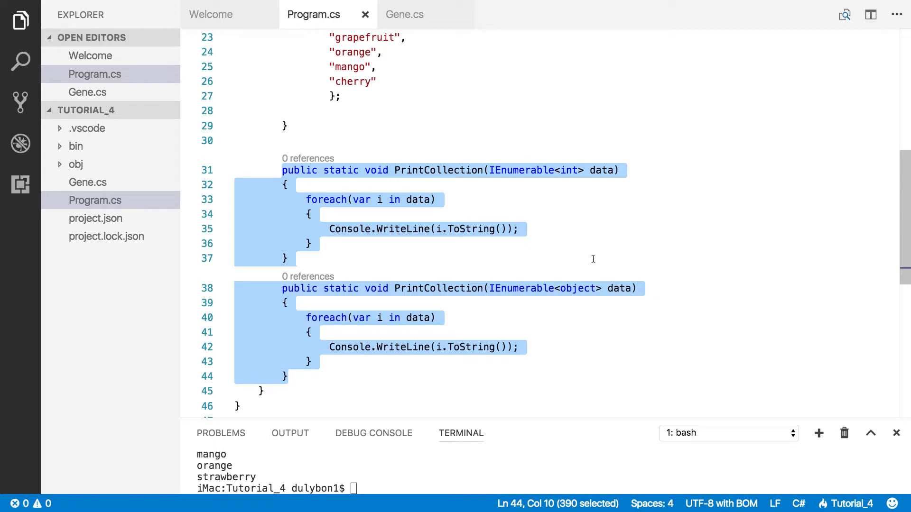
mouse_move(353, 116)
type("var")
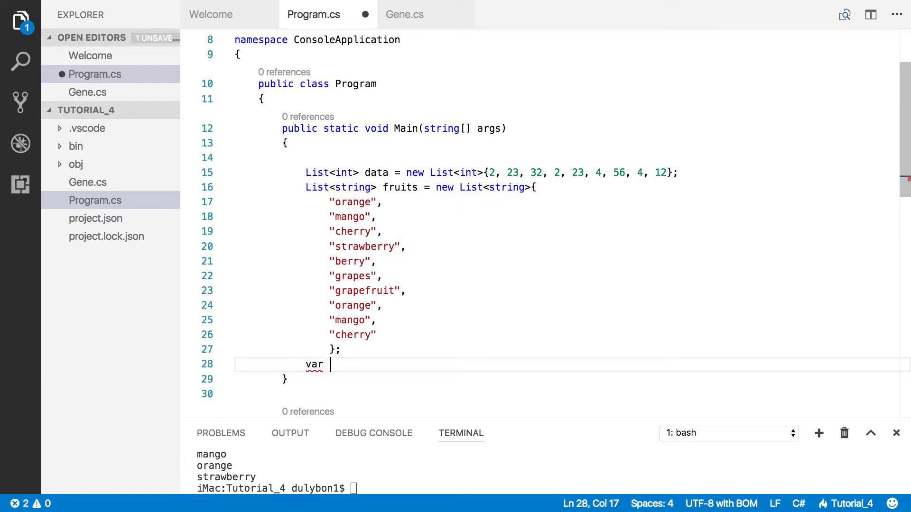
- Declare var distinctData = data.Distinct(); on line 28 in Main
left_click(376, 173)
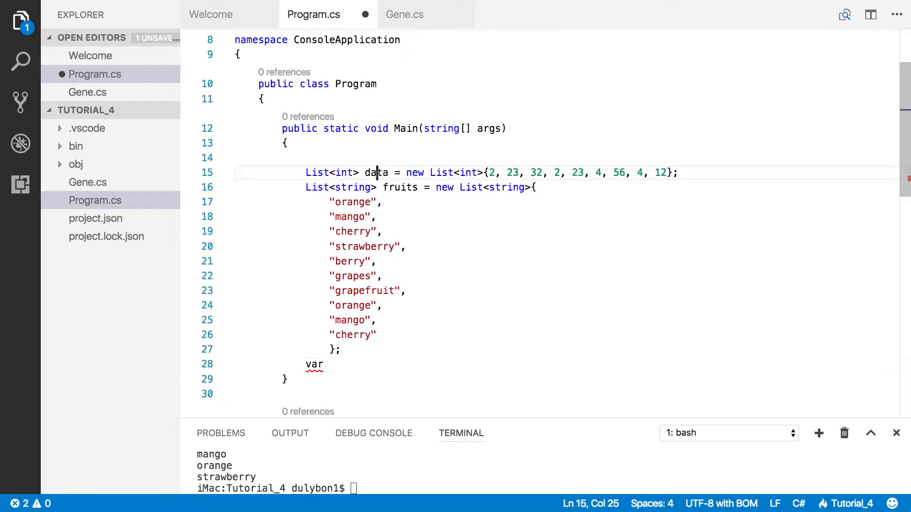
left_click(355, 364)
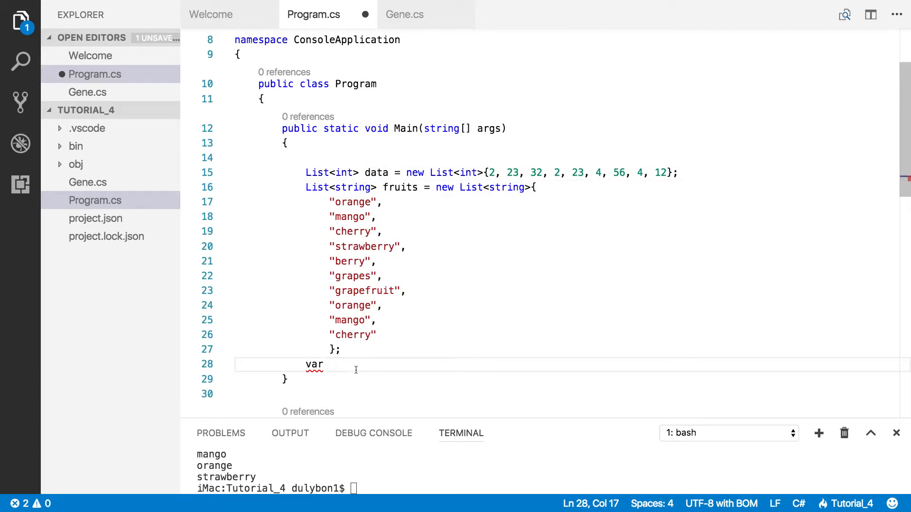
type("dis")
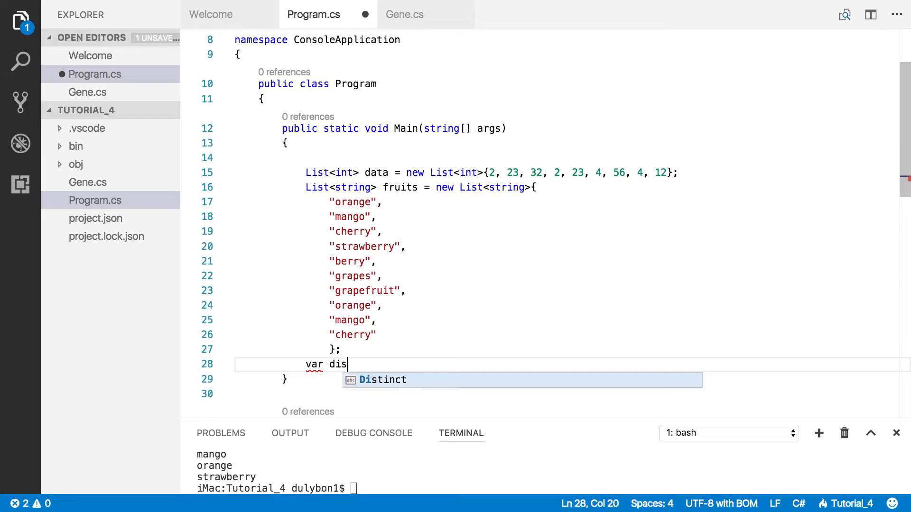
type("tinctD")
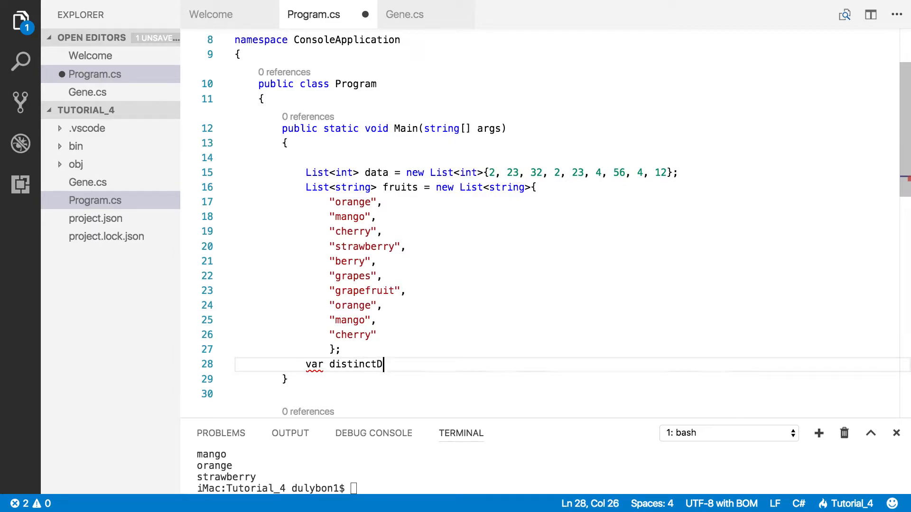
type("ata =")
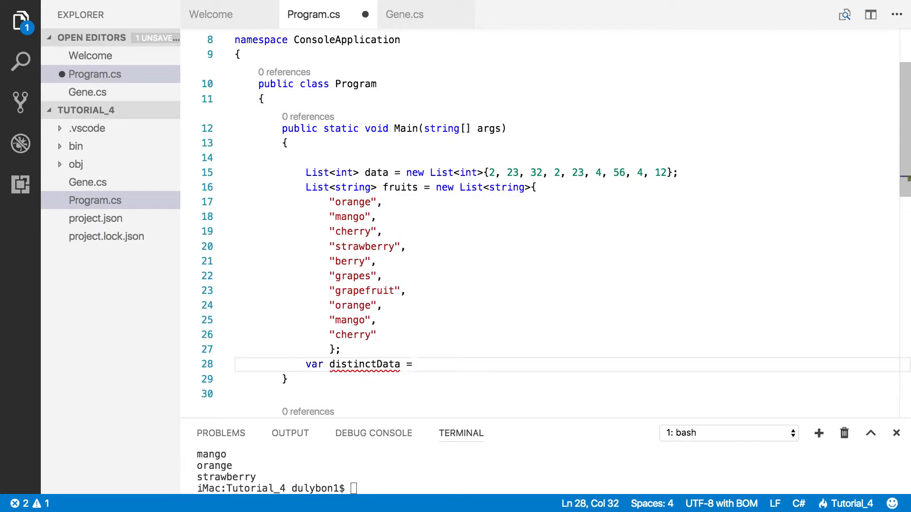
type("dat")
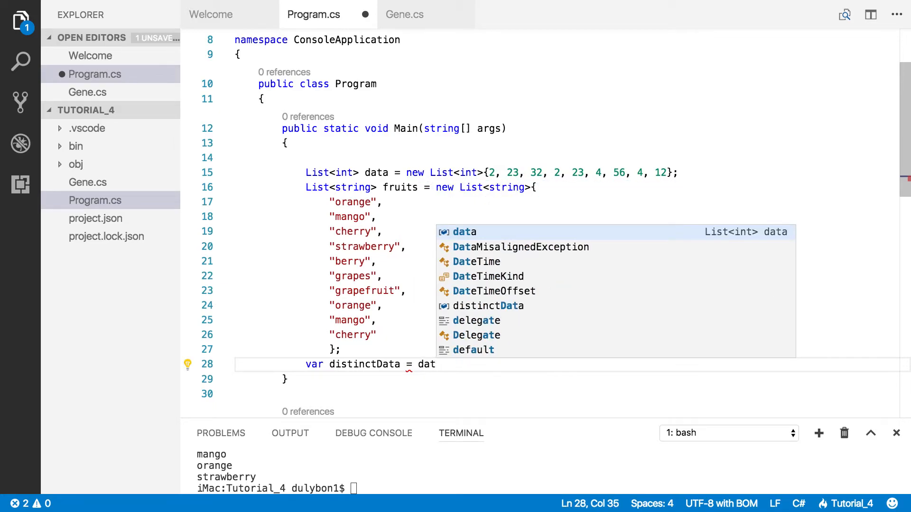
type("a.Distinct")
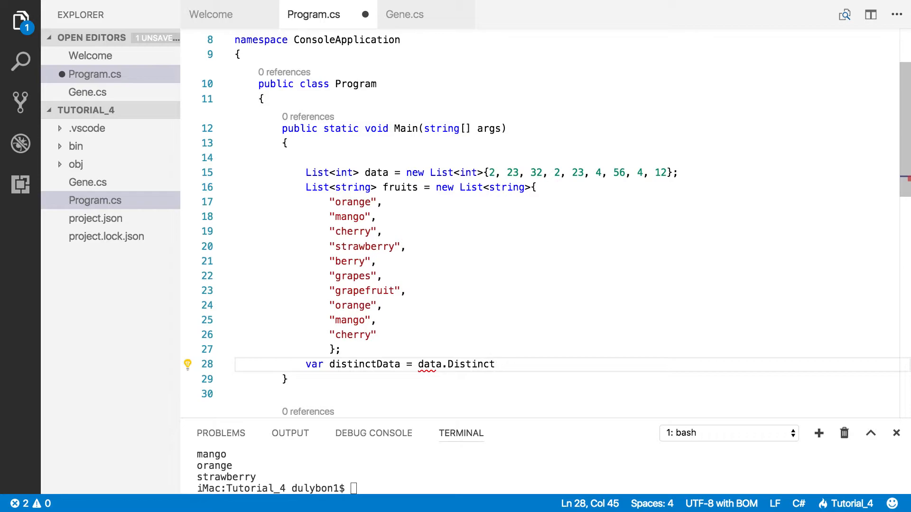
type("()")
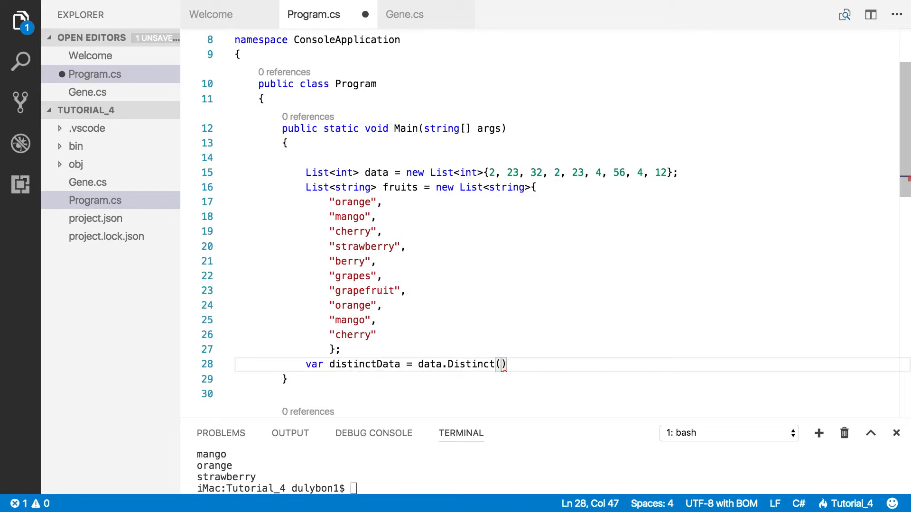
type(";")
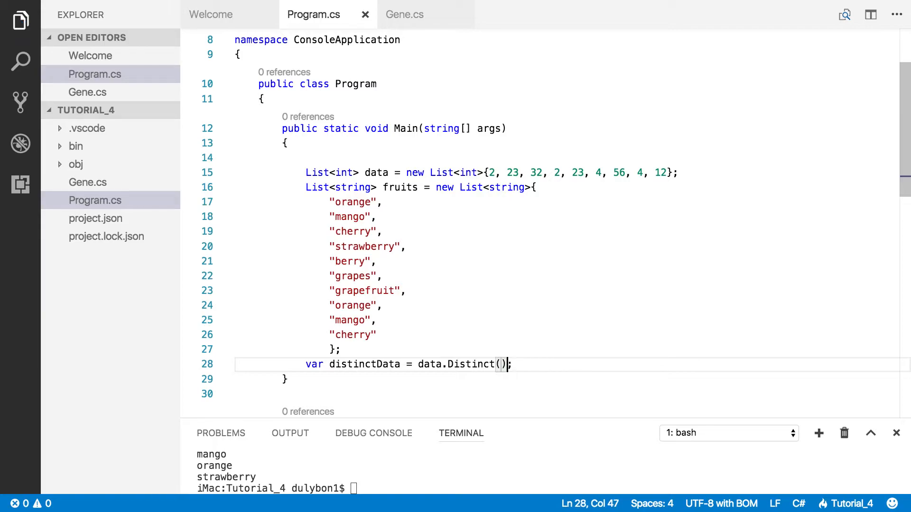
- Chain .OrderBy(d => a) onto the Distinct call, leaving the lambda body unresolved
type(".")
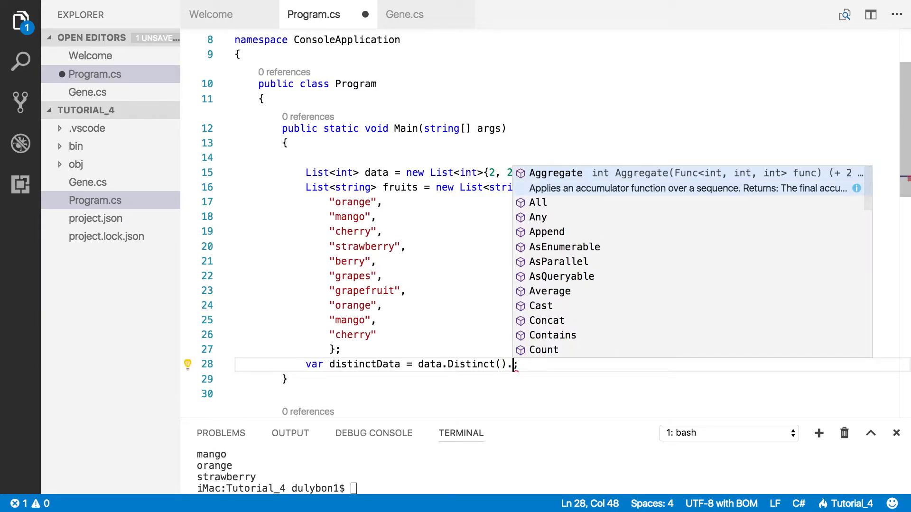
type("OrderBy(")
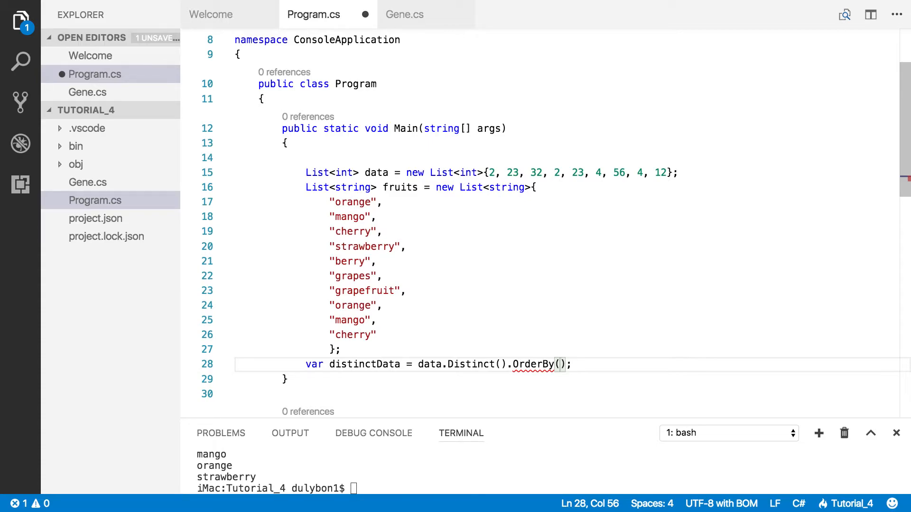
type("d =")
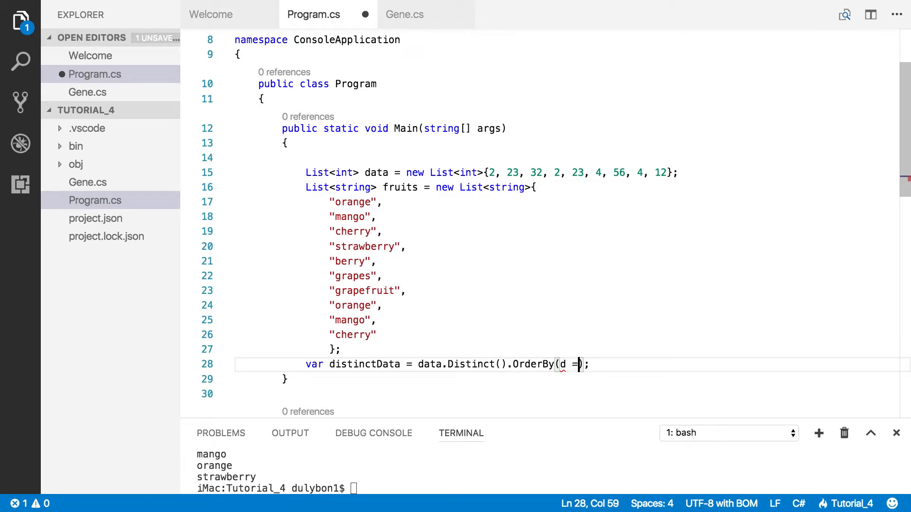
type("> a")
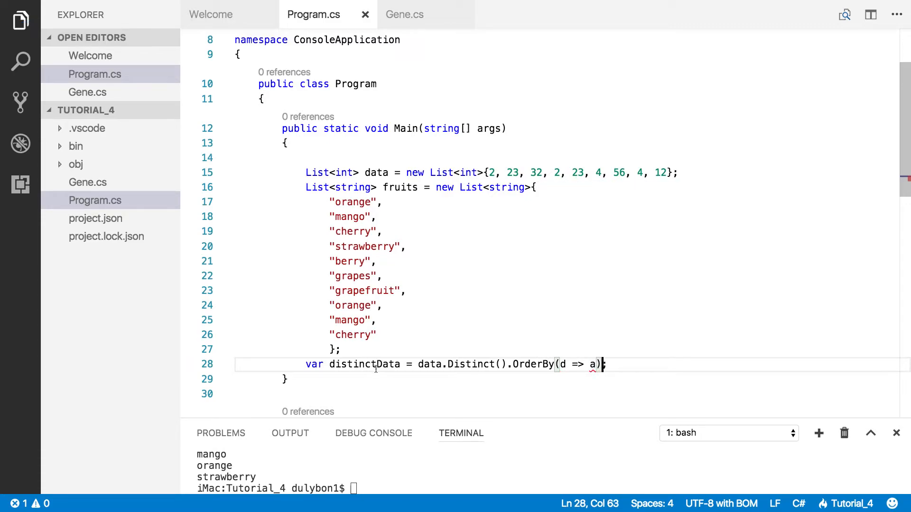
type(";")
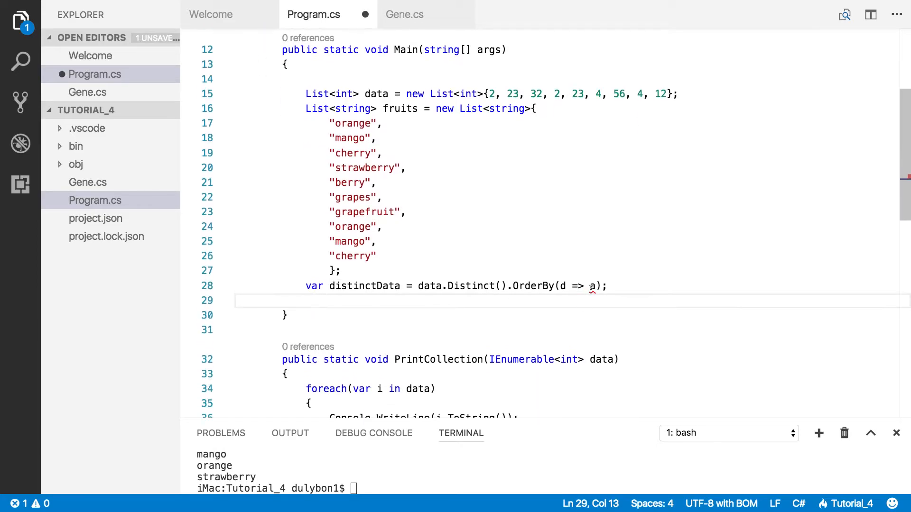
- Correct the lambda to OrderBy(d => d) and begin a Print call on the next line
type("d")
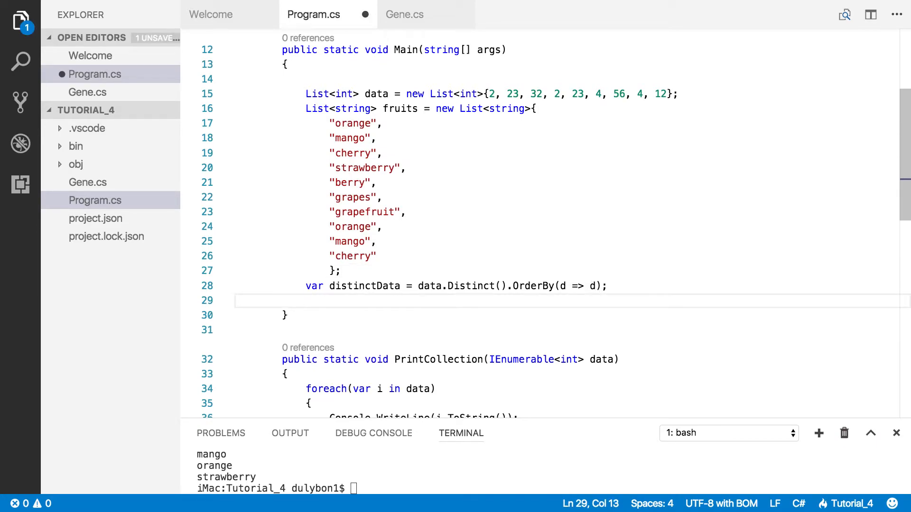
type("Print")
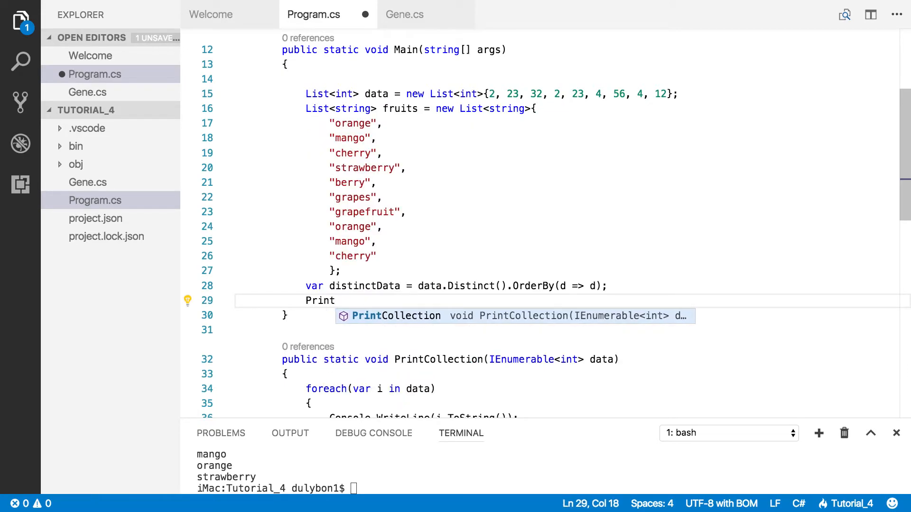
- Complete PrintCollection(distinctData); and enlarge the terminal panel for the output
type("Collection(")
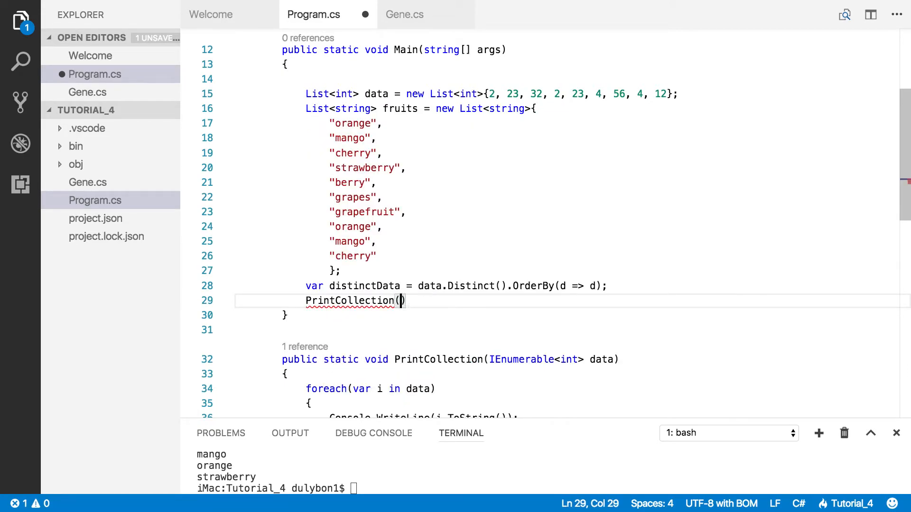
type("distinctData")
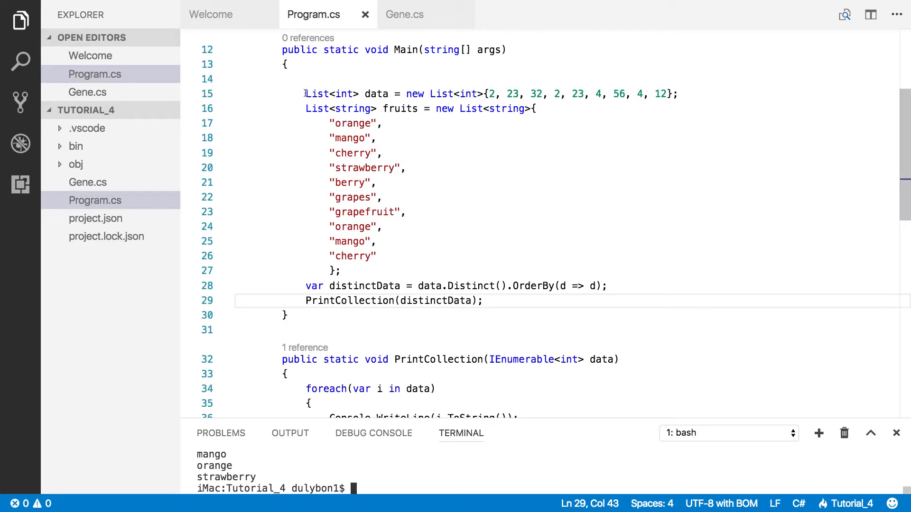
left_click_drag(307, 94, 678, 94)
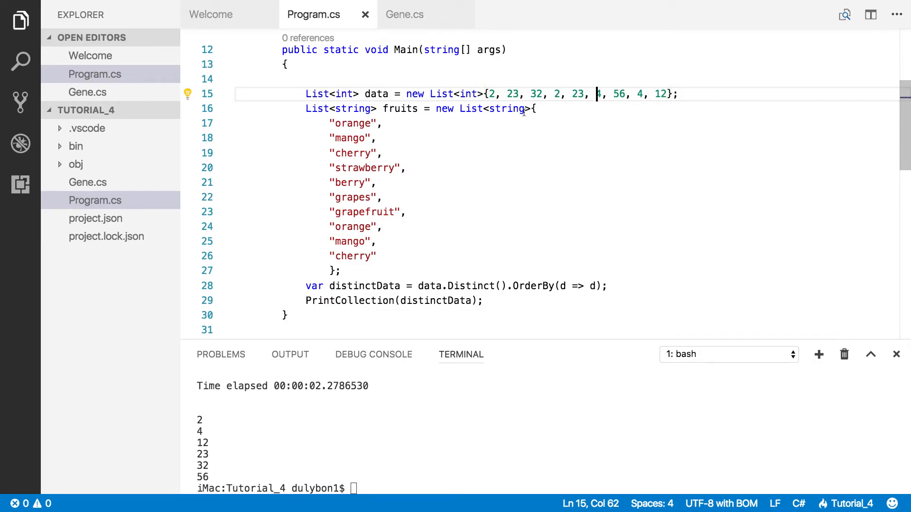
- Compare the duplicate 4s in the data list against the printed distinct numbers
left_click(667, 93)
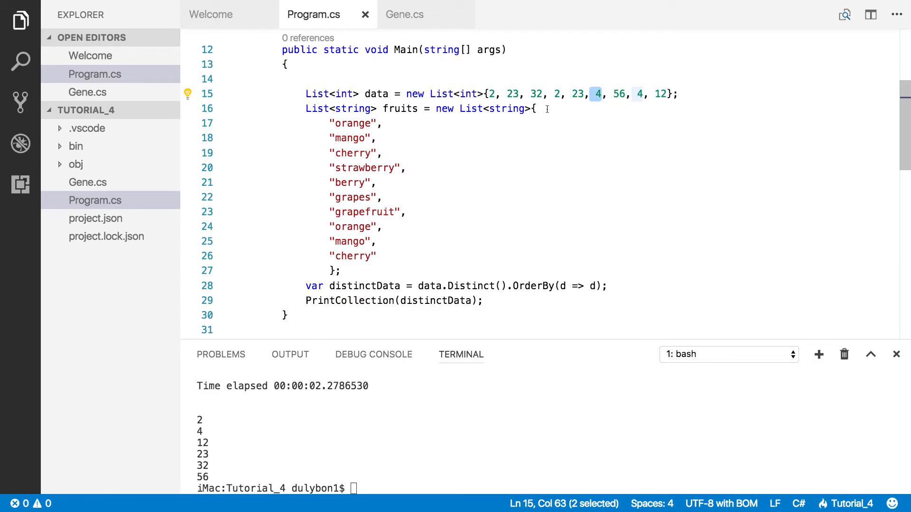
left_click(558, 94)
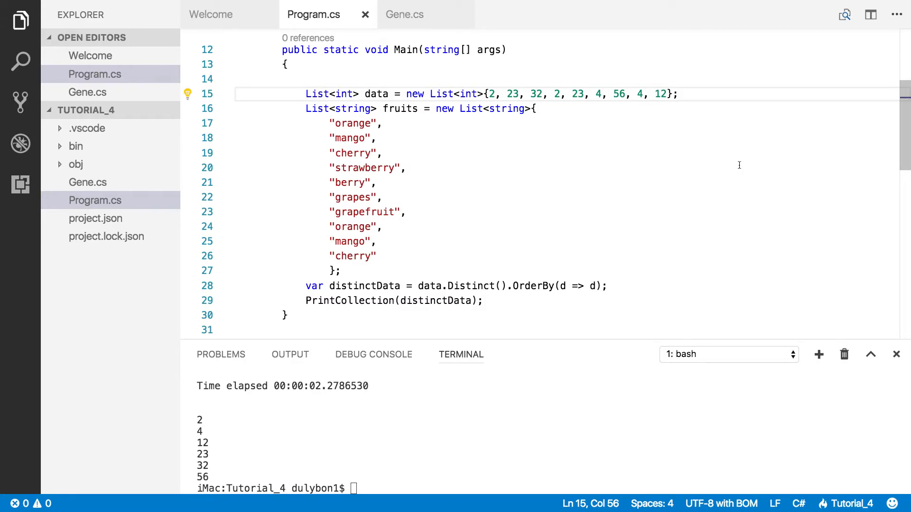
mouse_move(408, 173)
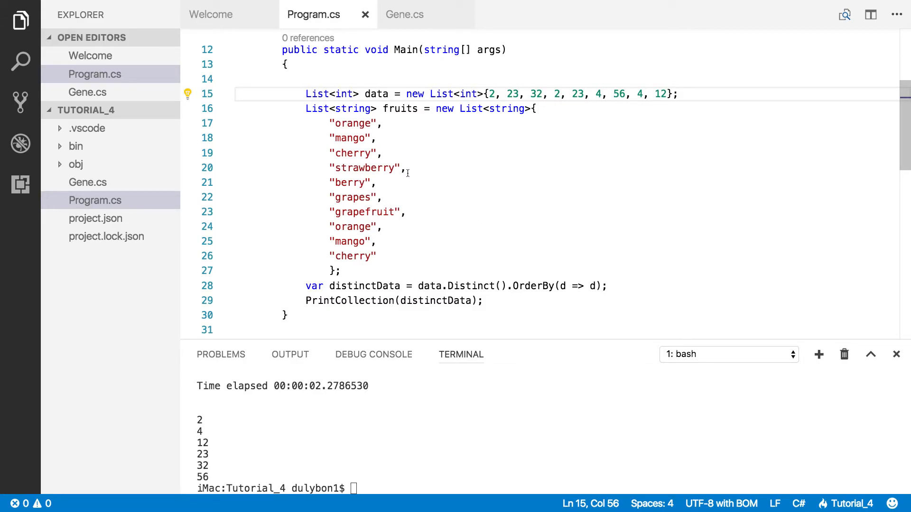
mouse_move(483, 225)
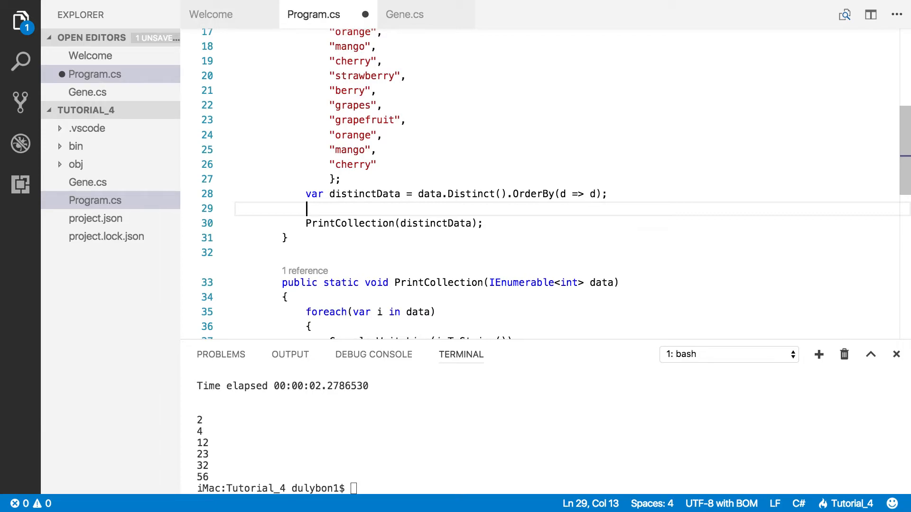
- Declare var distinctFruits = fruits.Distinct() in Main
type("var")
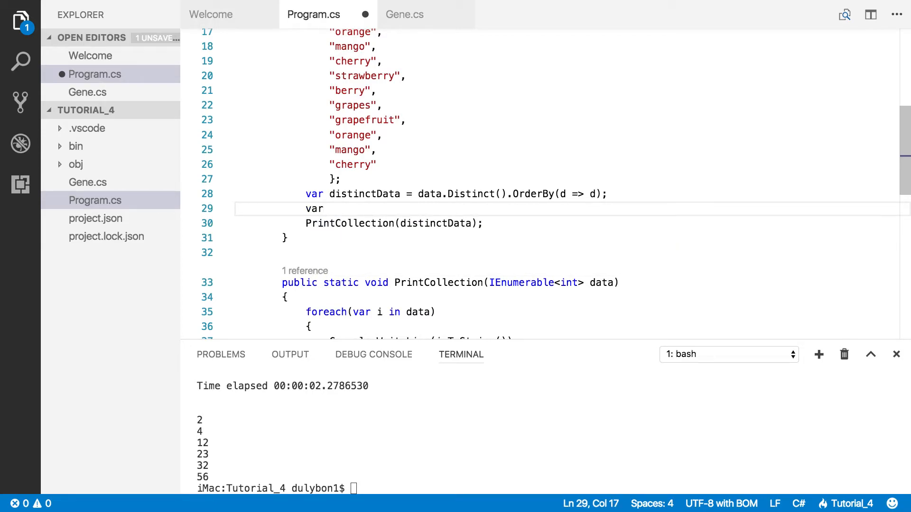
type("f")
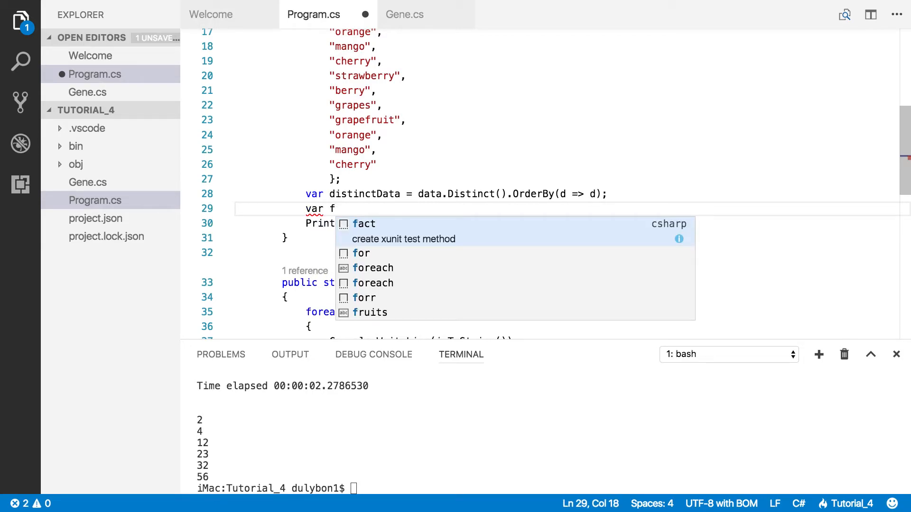
type("i")
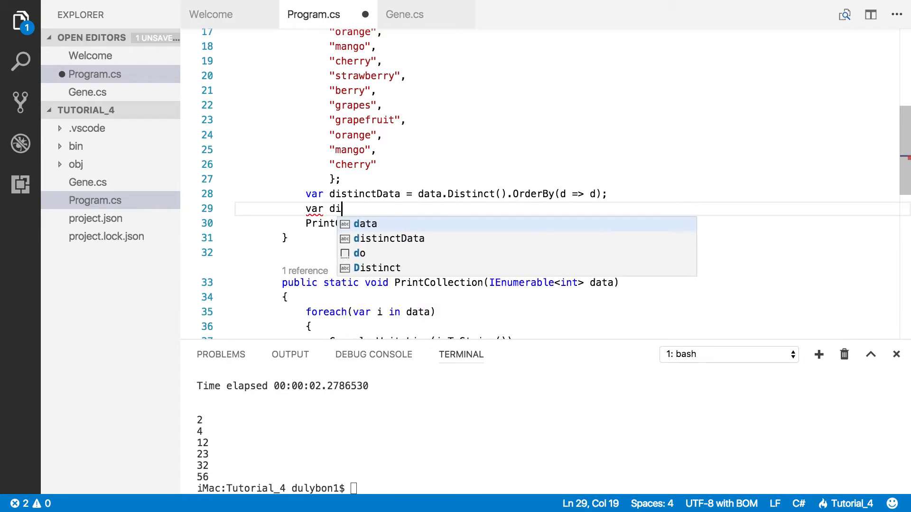
type("stin")
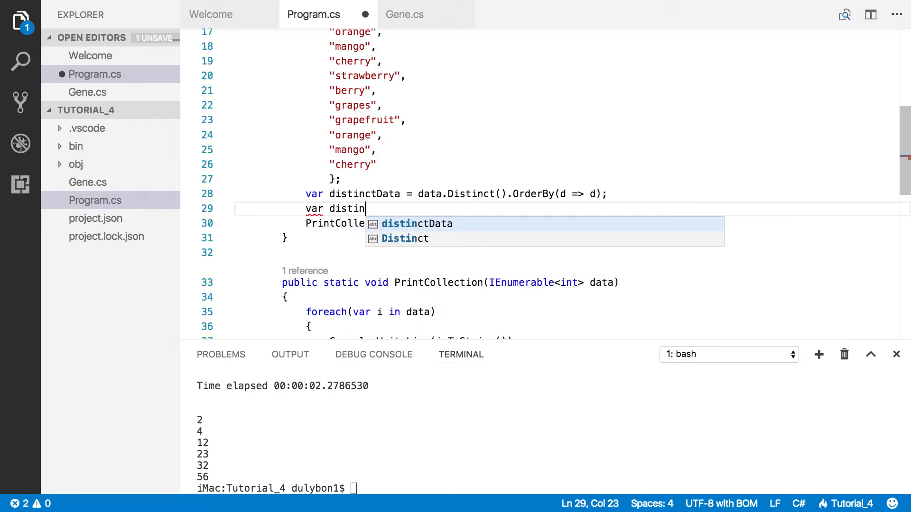
type("ctFrui")
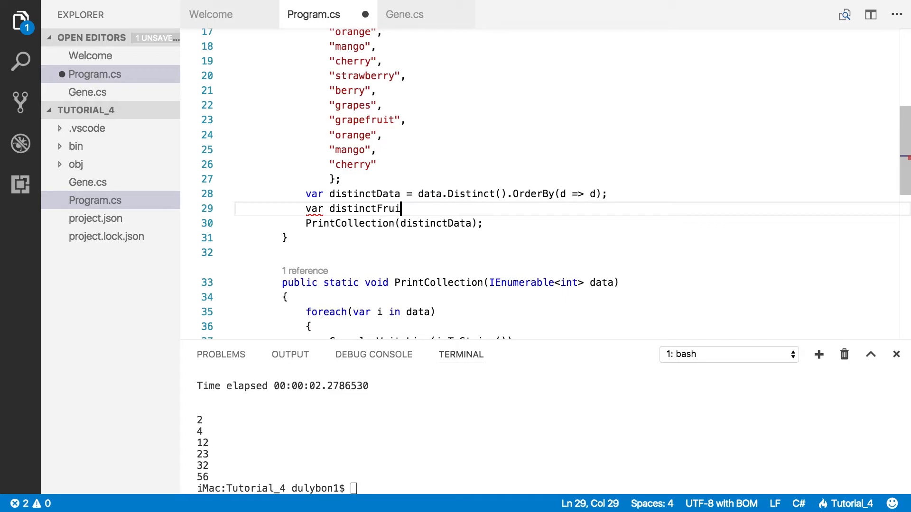
type("ts")
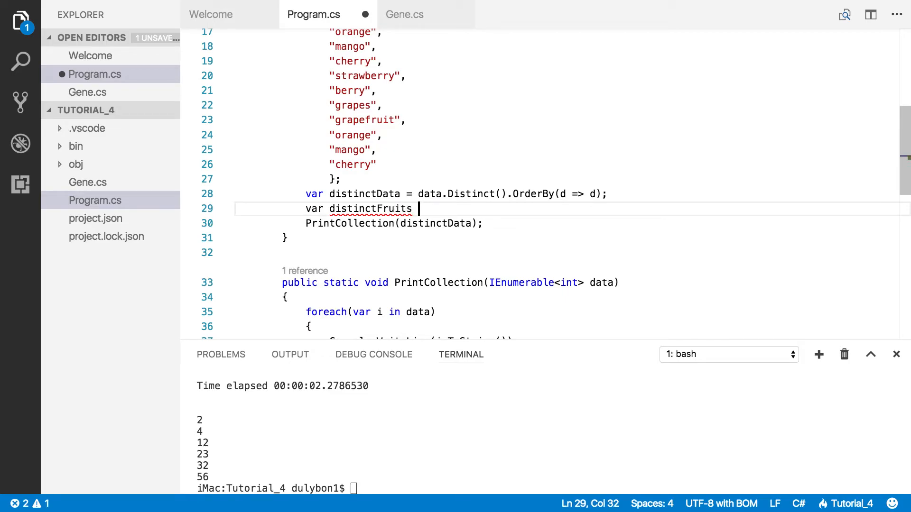
type("=")
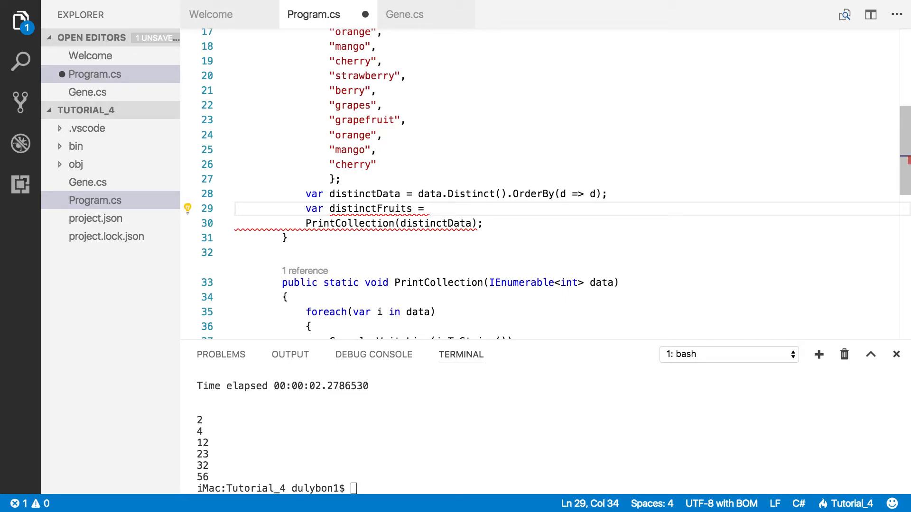
type("fru")
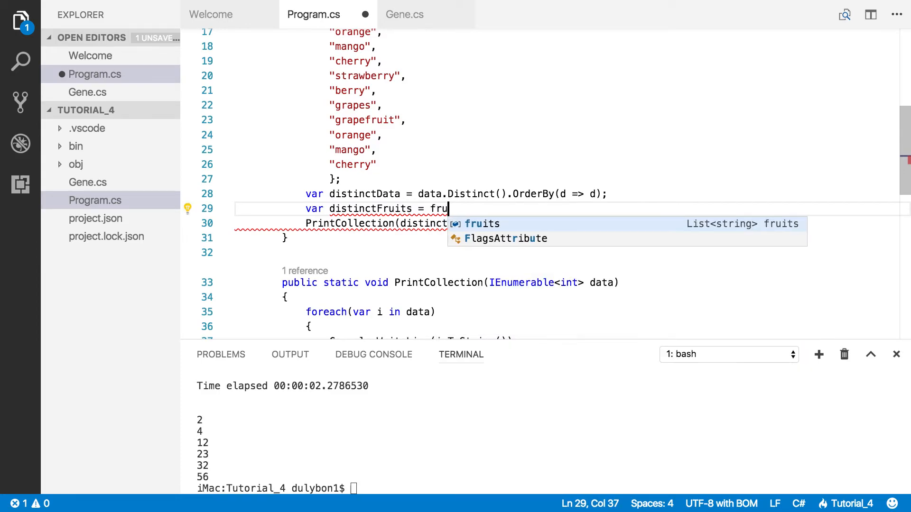
type("its.")
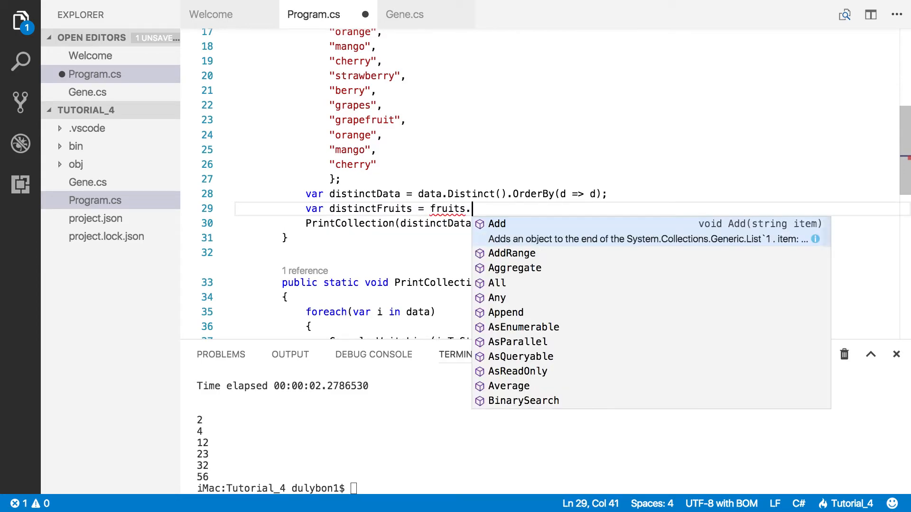
type("Distinct(")
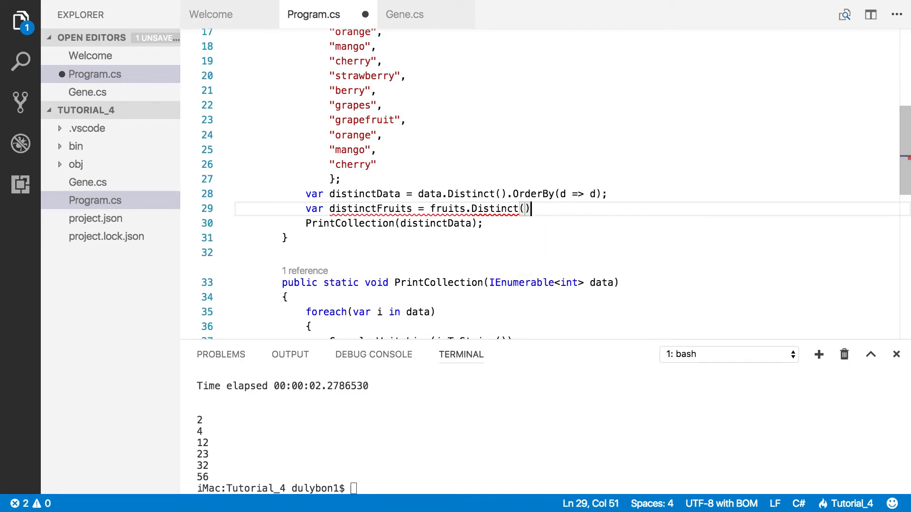
- Chain .OrderBy(f => f) onto distinctFruits and select distinctData in the print call for replacement
type(".")
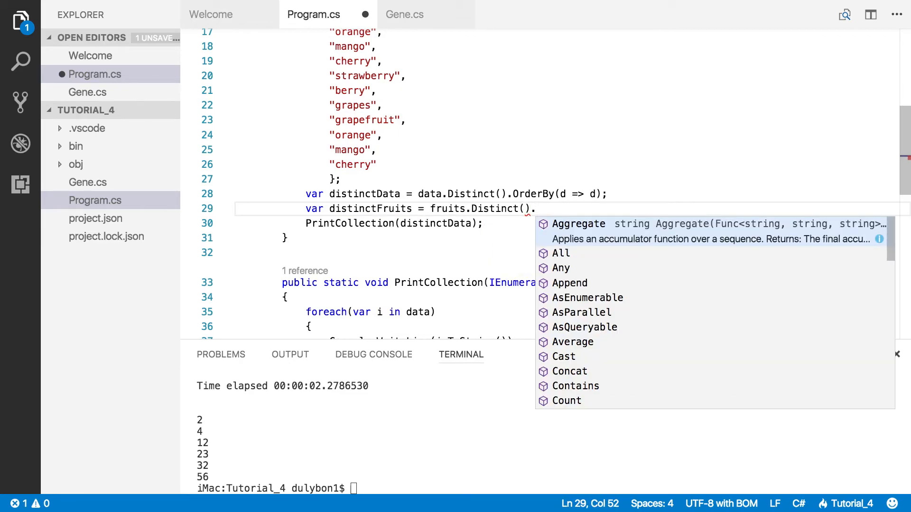
type("O")
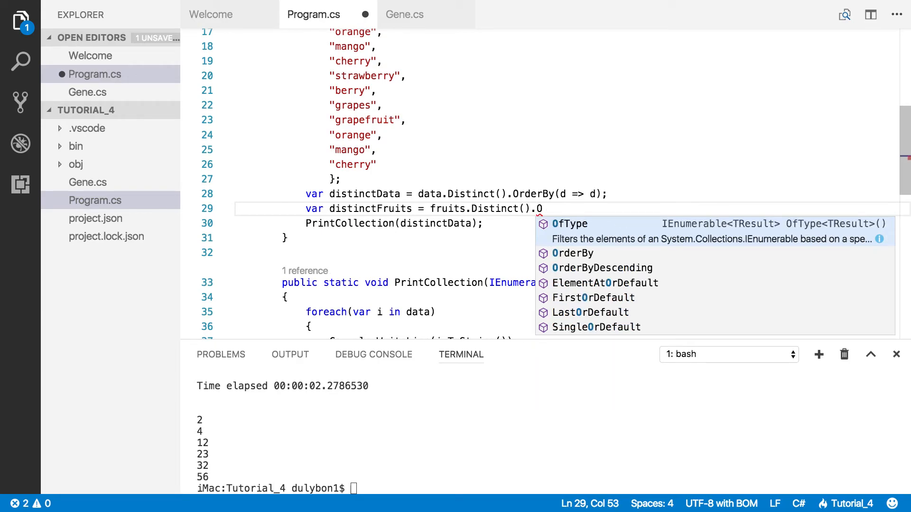
type("rderBy")
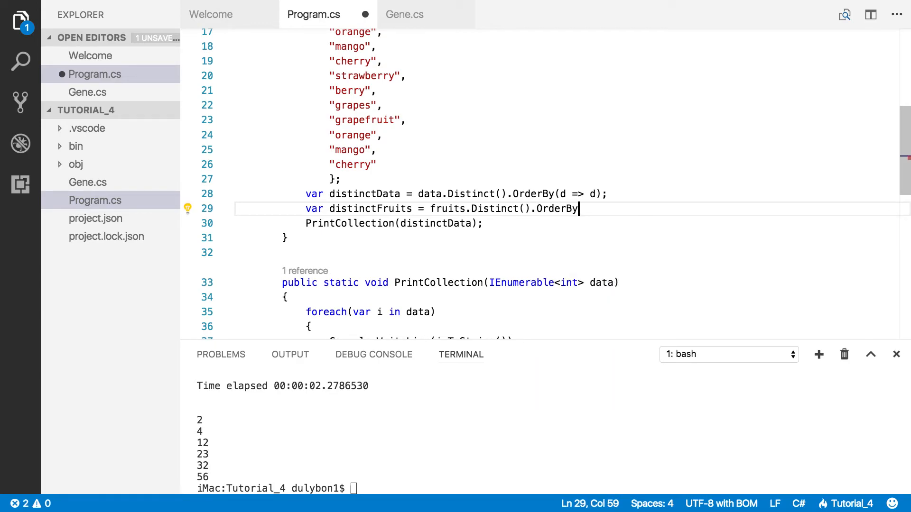
type("()")
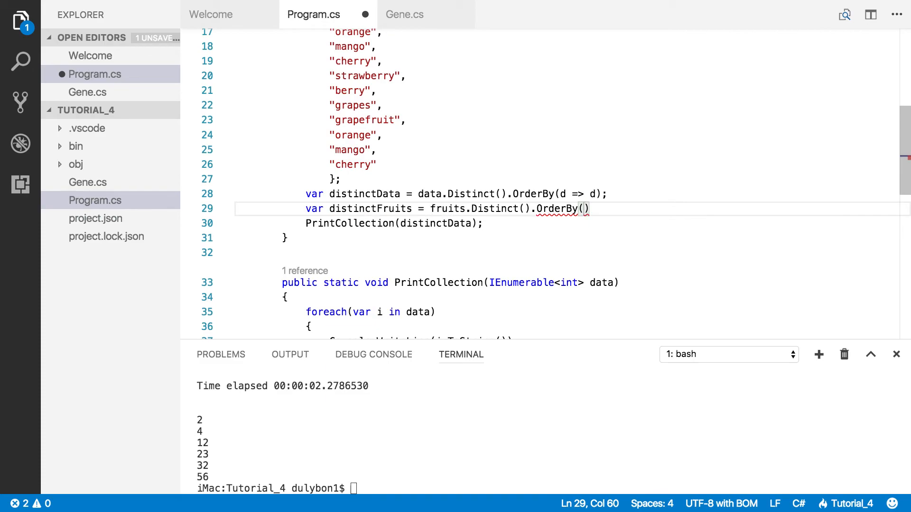
type("f=")
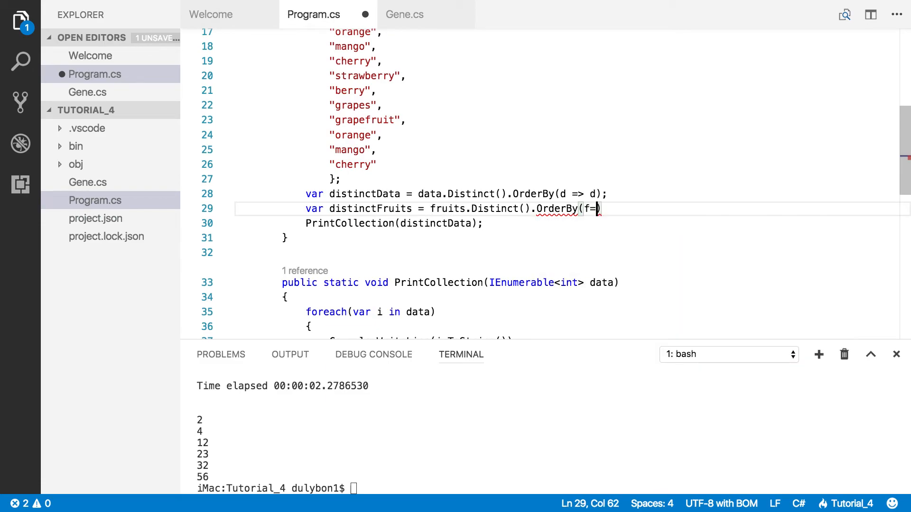
type("> f")
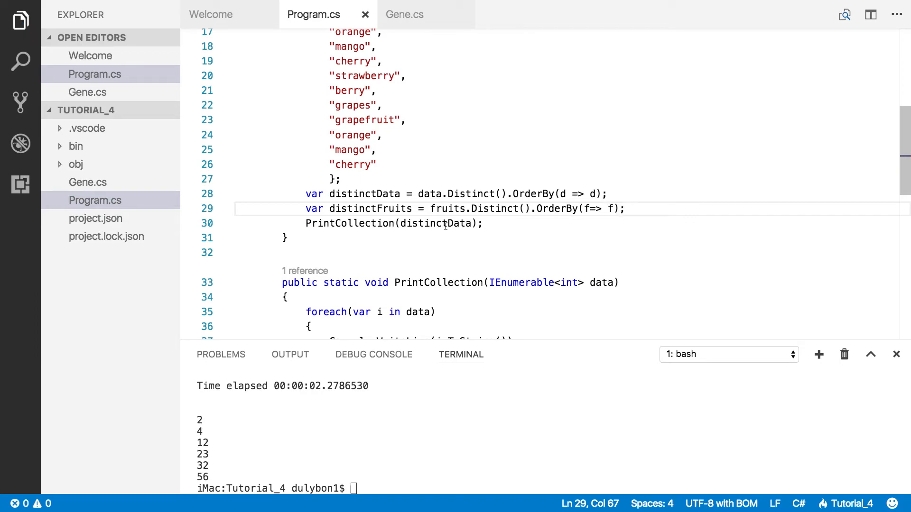
double_click(435, 224)
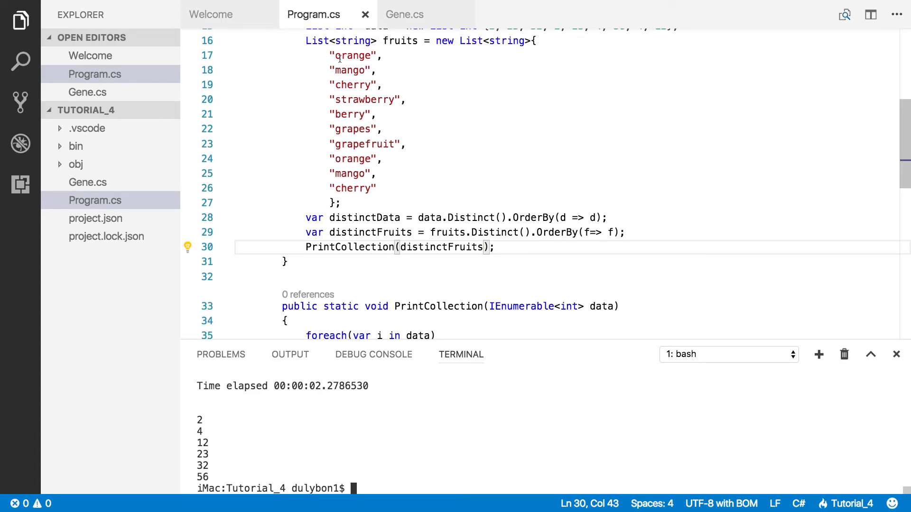
- Review the duplicate fruit names, then run dotnet run to print the unique fruits alphabetically
left_click_drag(330, 56, 377, 188)
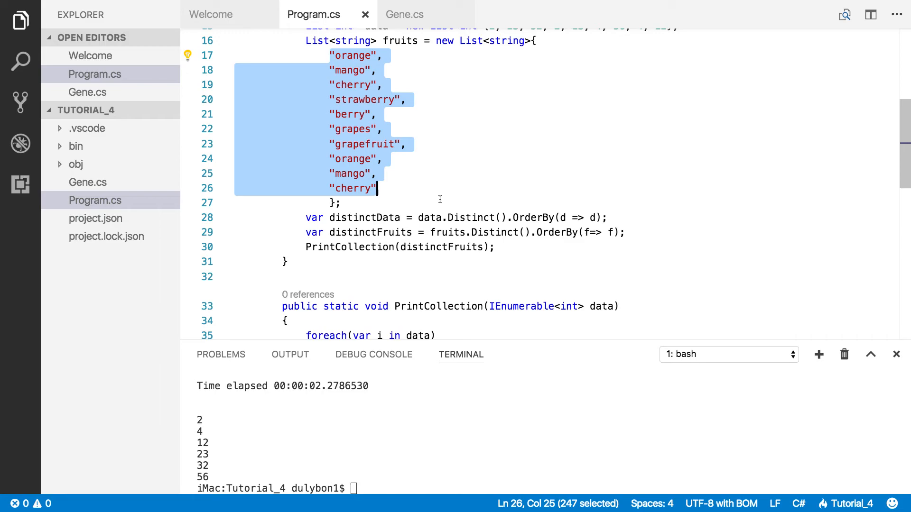
double_click(351, 158)
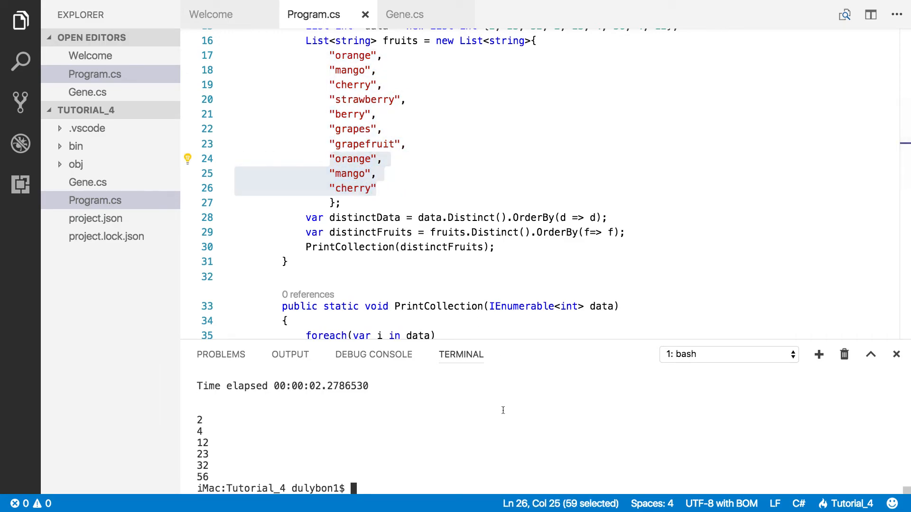
type("dotnet run")
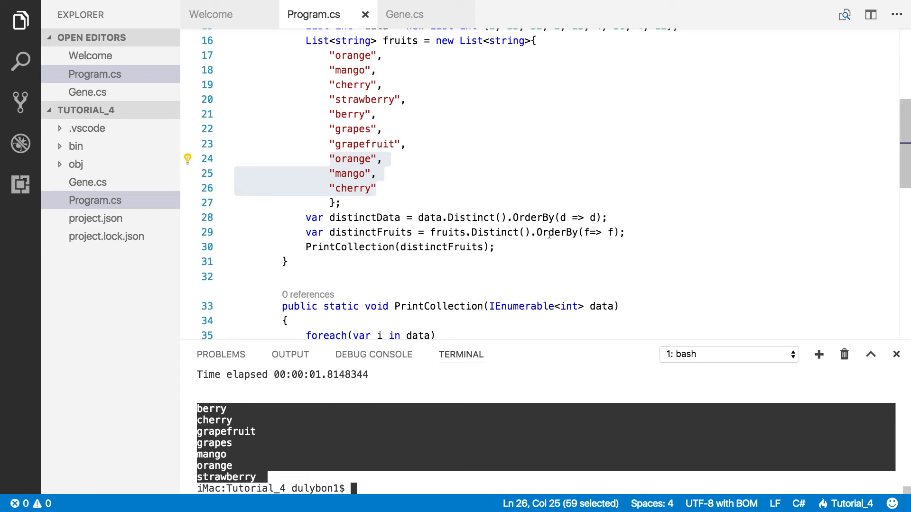
double_click(557, 232)
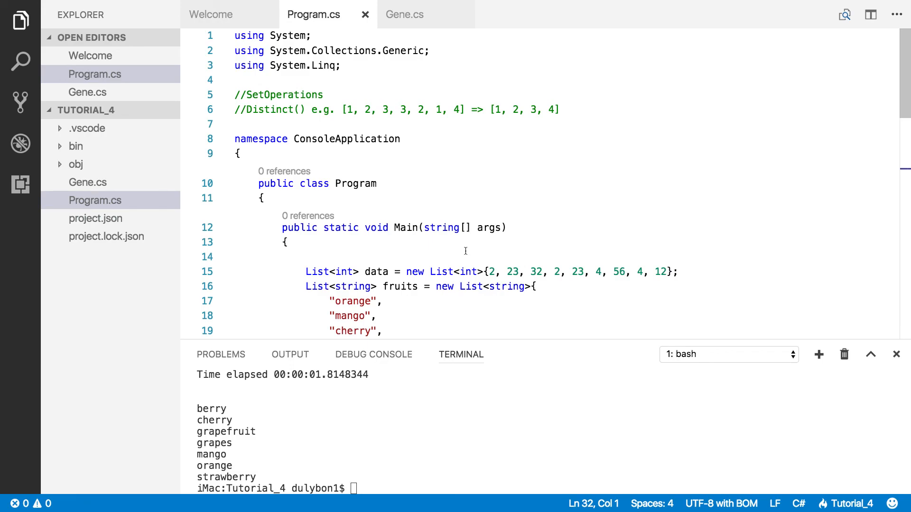
mouse_move(535, 3)
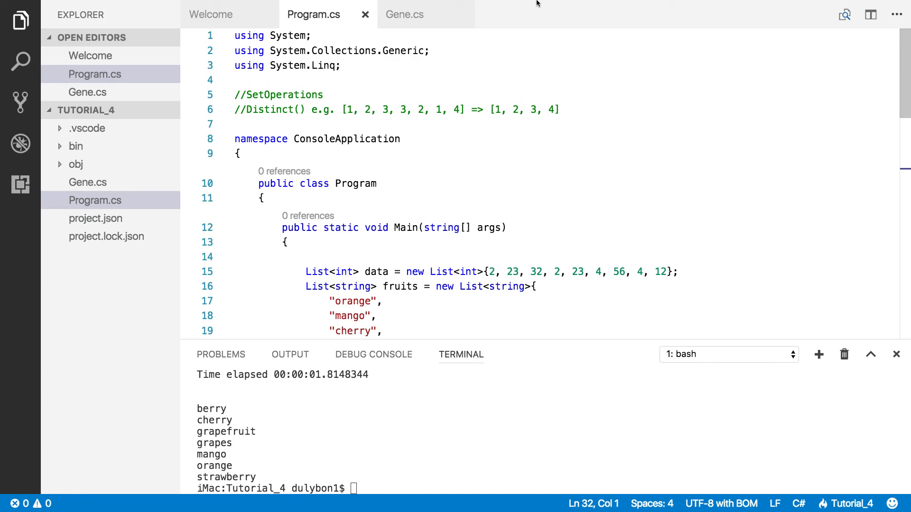